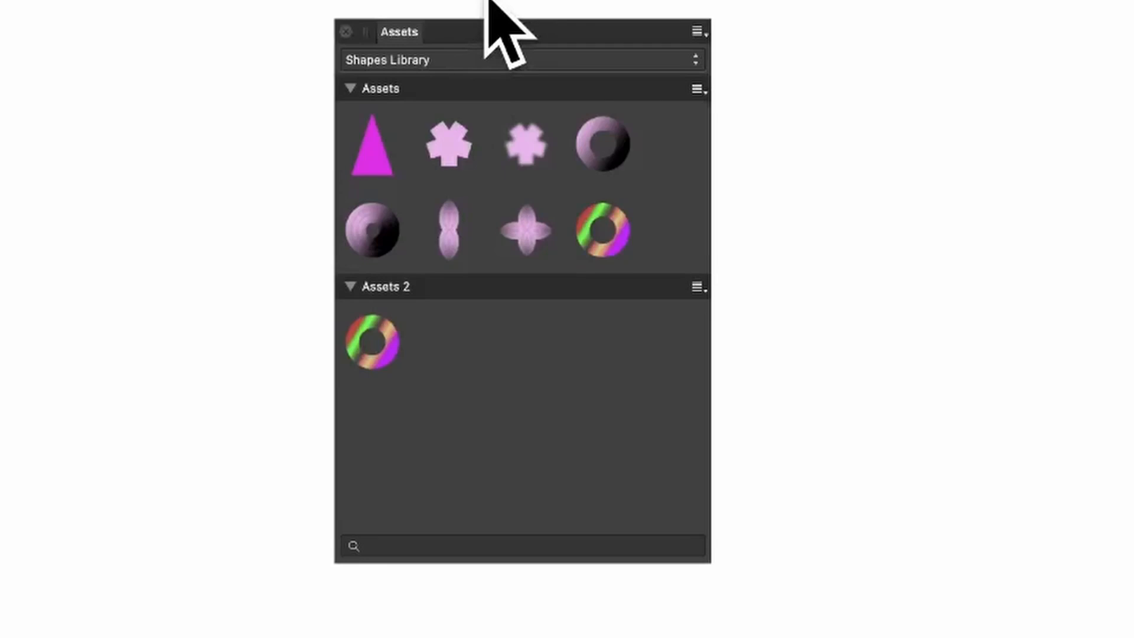
{"action": "mouse_move", "coordinate": [502, 40]}
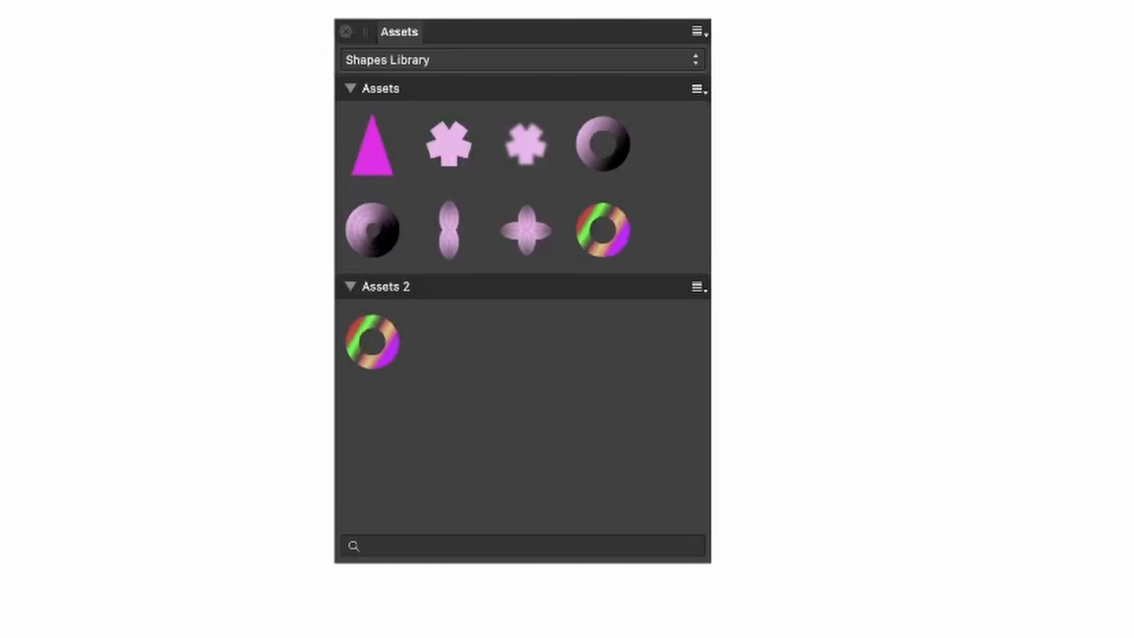
{"action": "mouse_move", "coordinate": [368, 254]}
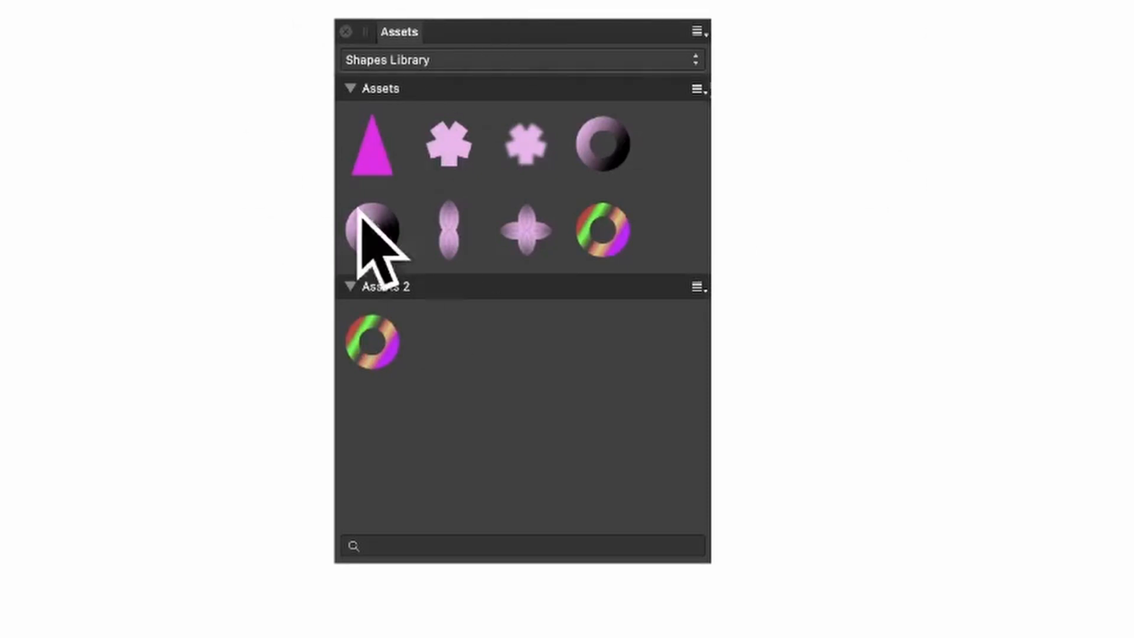
{"action": "mouse_move", "coordinate": [373, 151]}
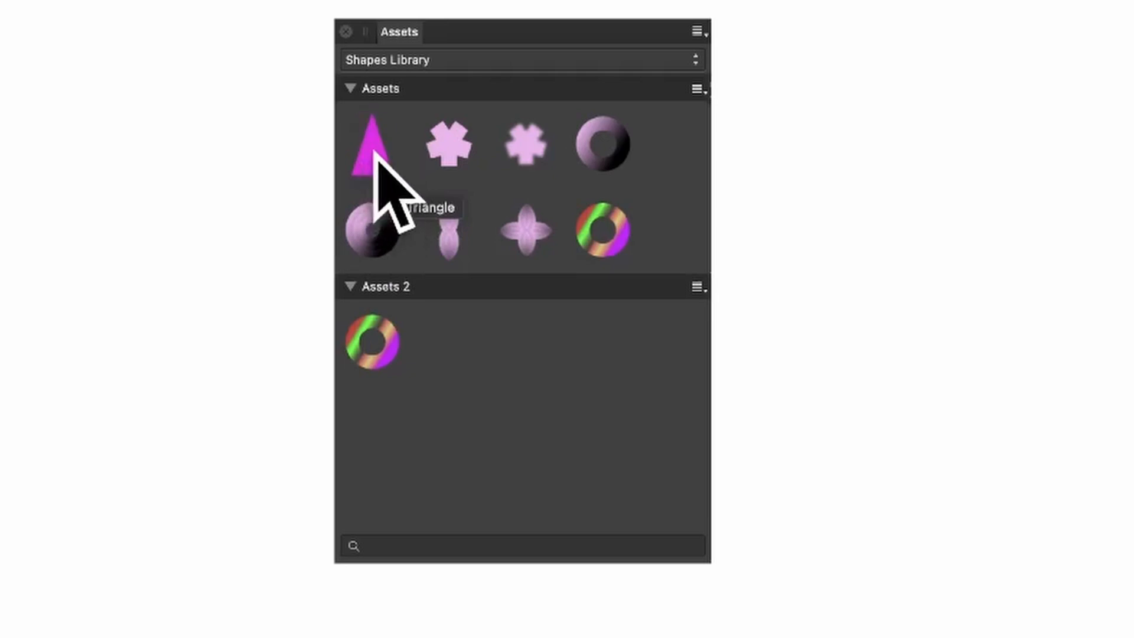
Rename the pink triangle asset to 'Triangle 1' via its context menu.
{"action": "right_click", "coordinate": [371, 144]}
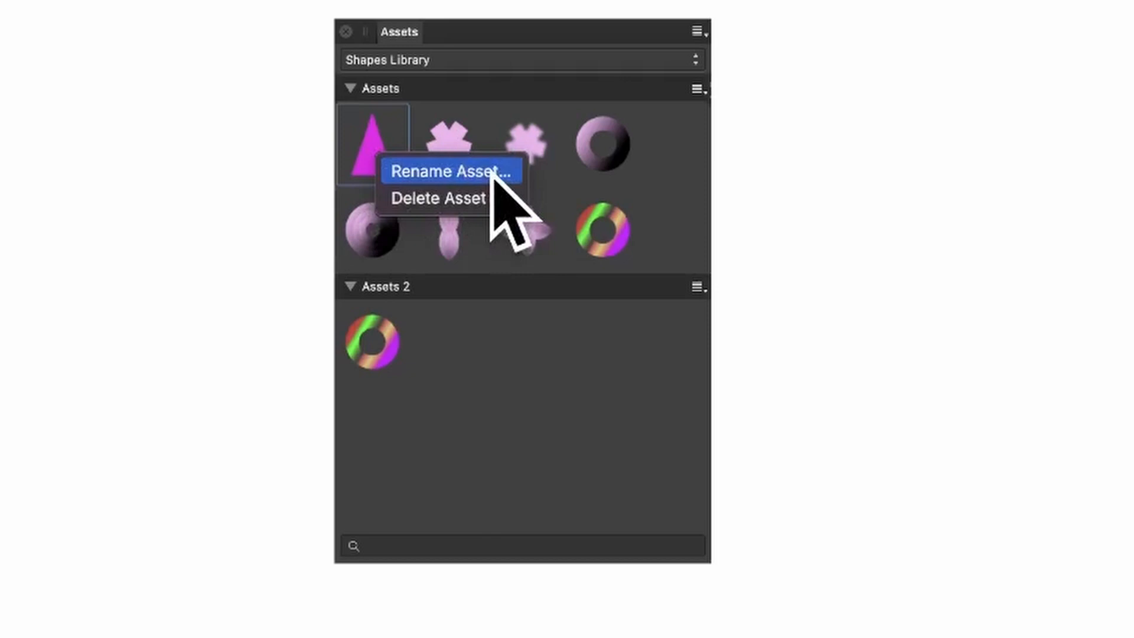
{"action": "left_click", "coordinate": [448, 171]}
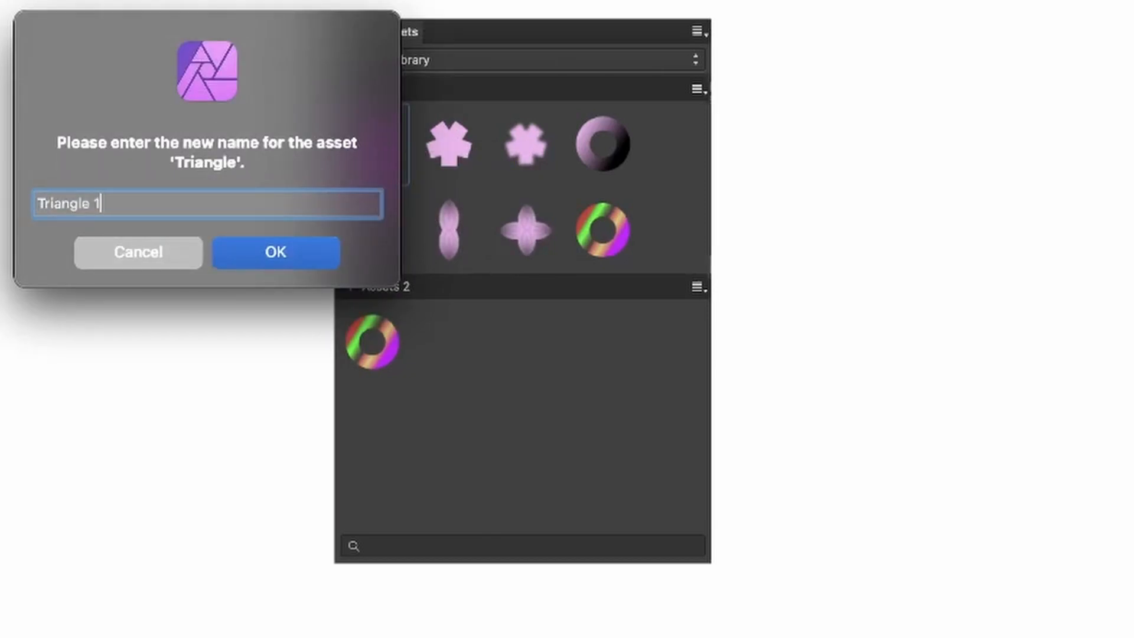
{"action": "left_click", "coordinate": [275, 252]}
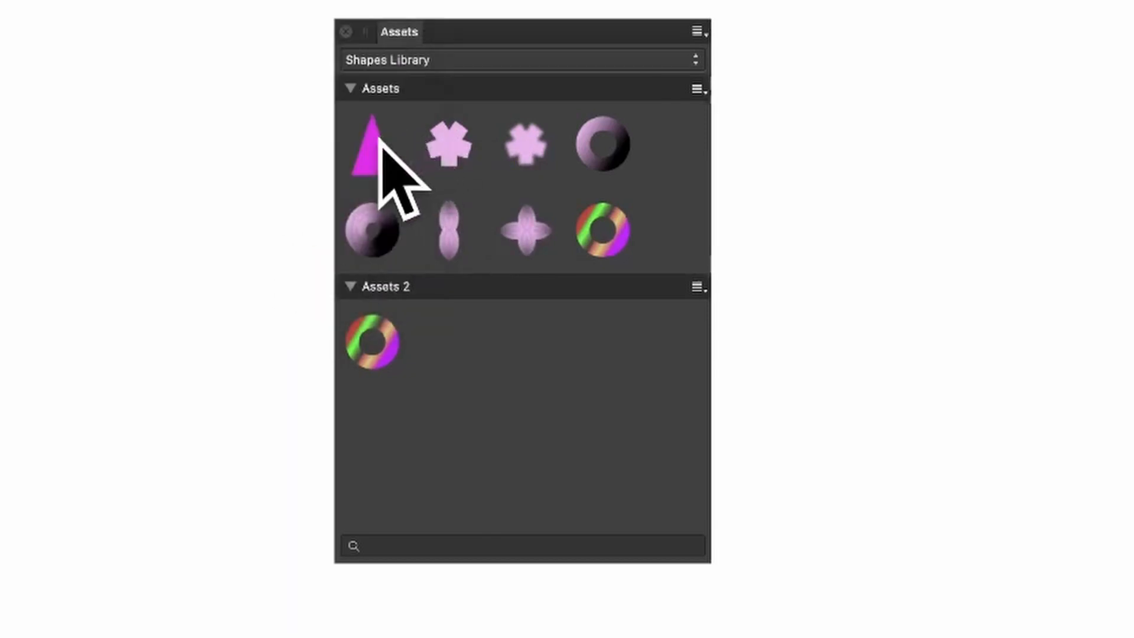
{"action": "mouse_move", "coordinate": [373, 151]}
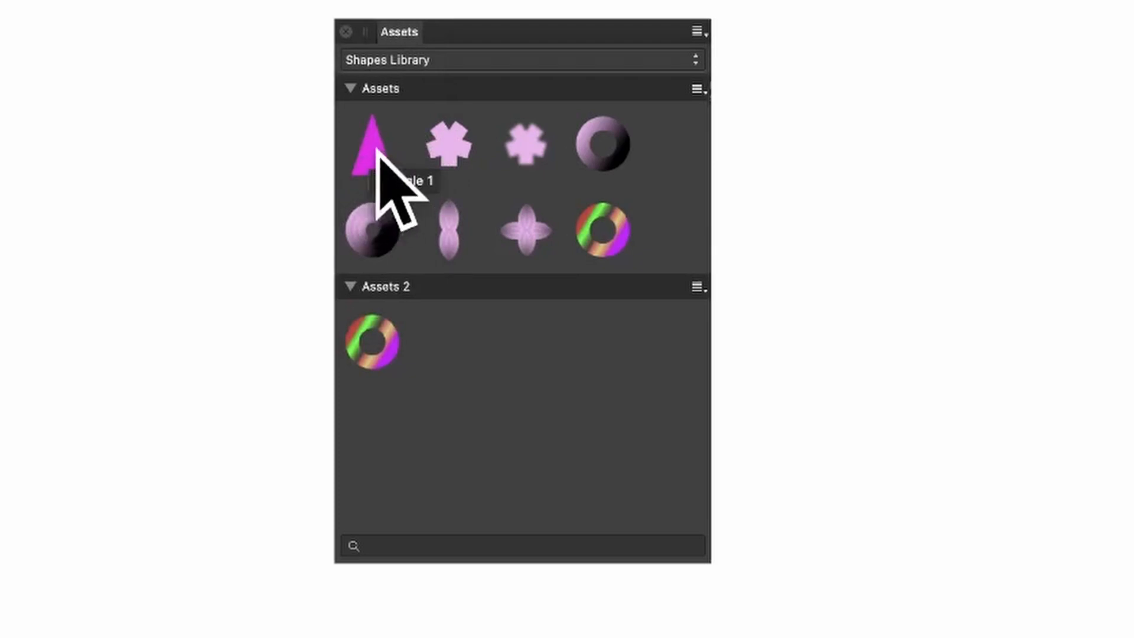
Delete the 'Triangle 1' asset from the Shapes Library.
{"action": "right_click", "coordinate": [369, 144]}
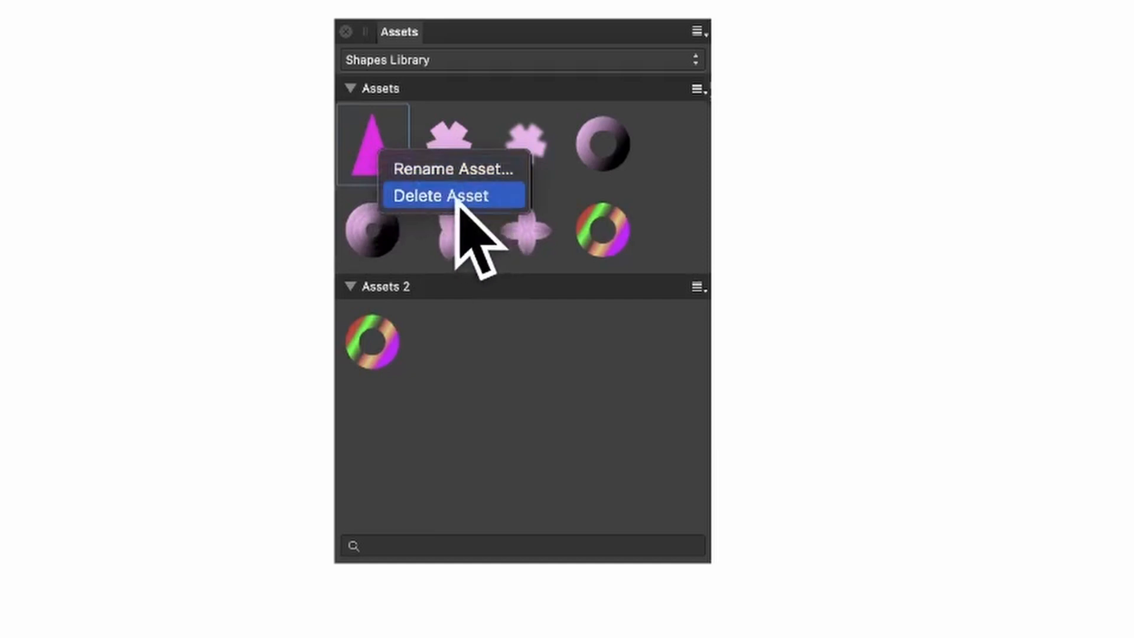
{"action": "left_click", "coordinate": [442, 195]}
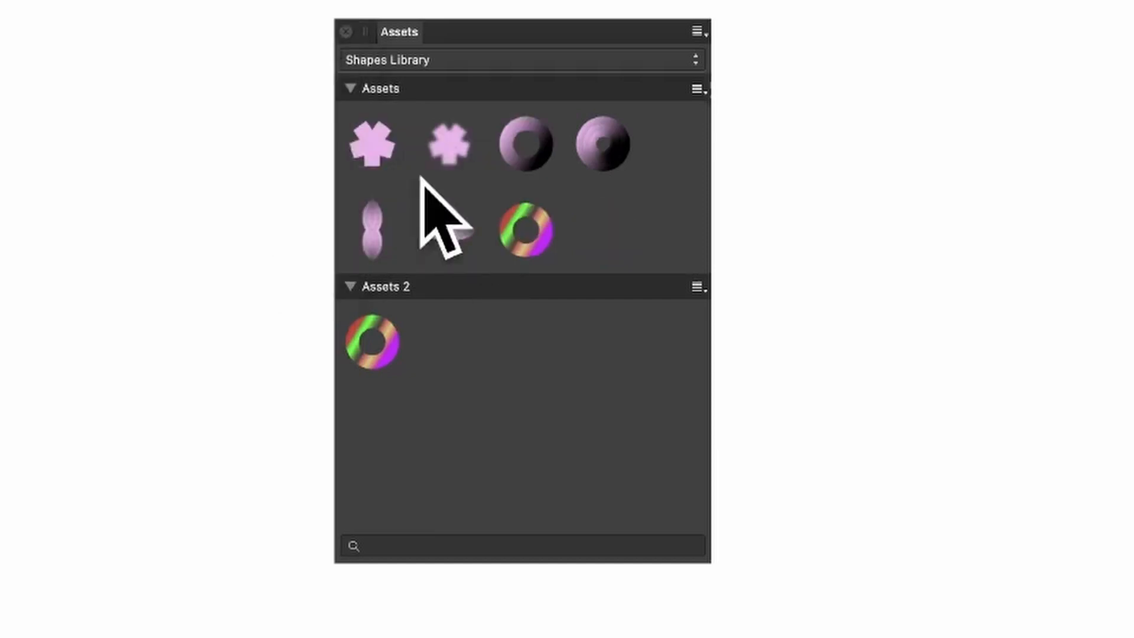
{"action": "mouse_move", "coordinate": [448, 225]}
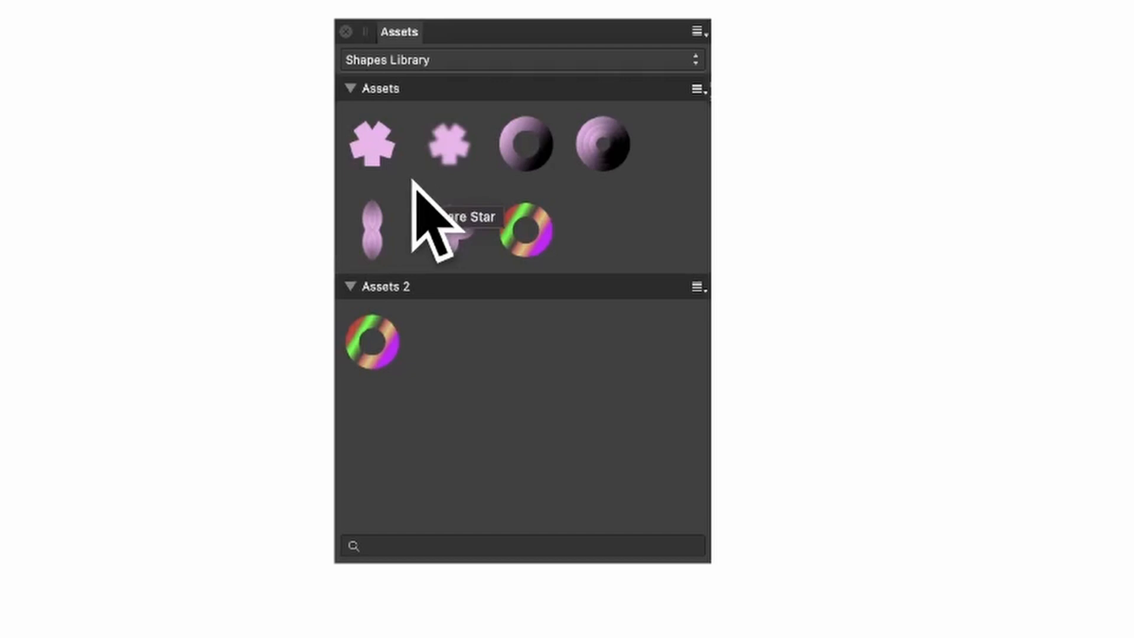
{"action": "mouse_move", "coordinate": [860, 94]}
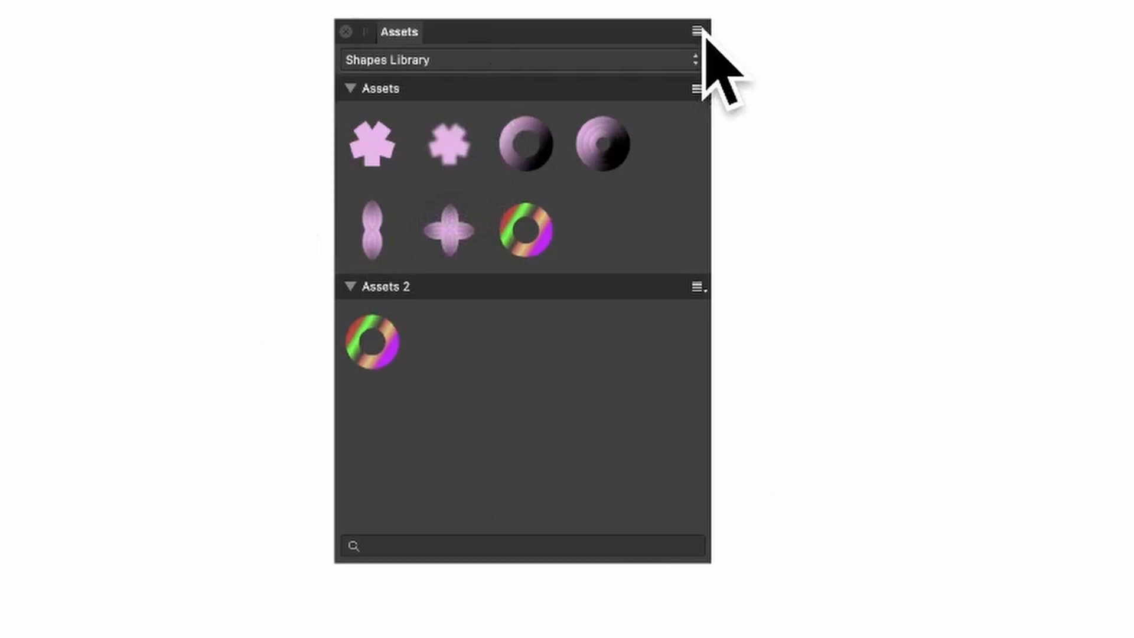
{"action": "left_click", "coordinate": [696, 31]}
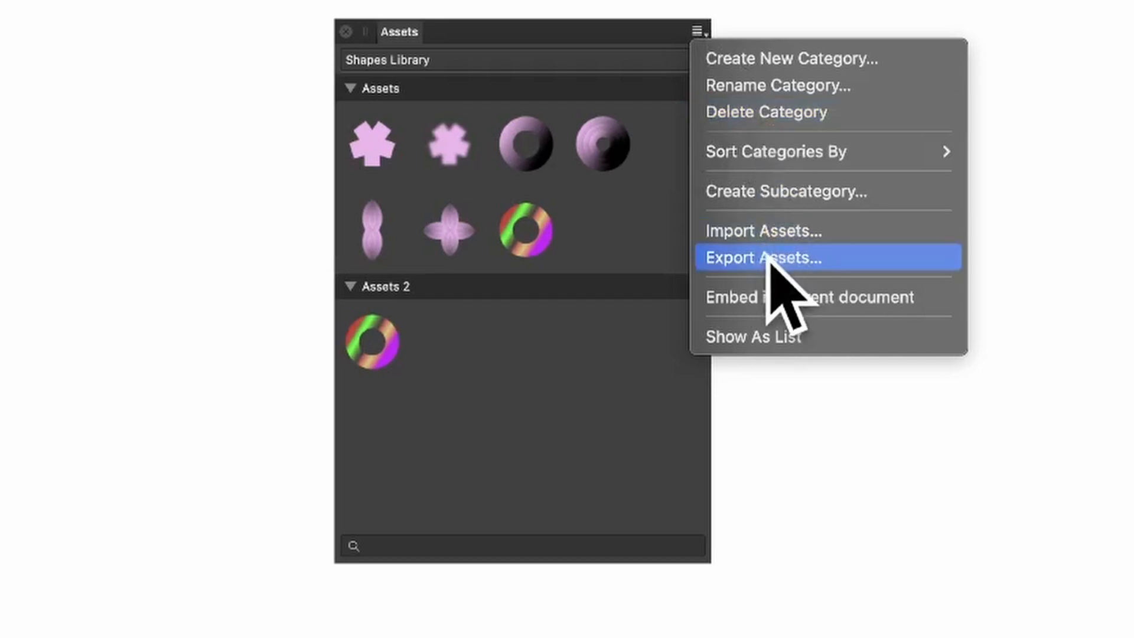
{"action": "left_click", "coordinate": [761, 257]}
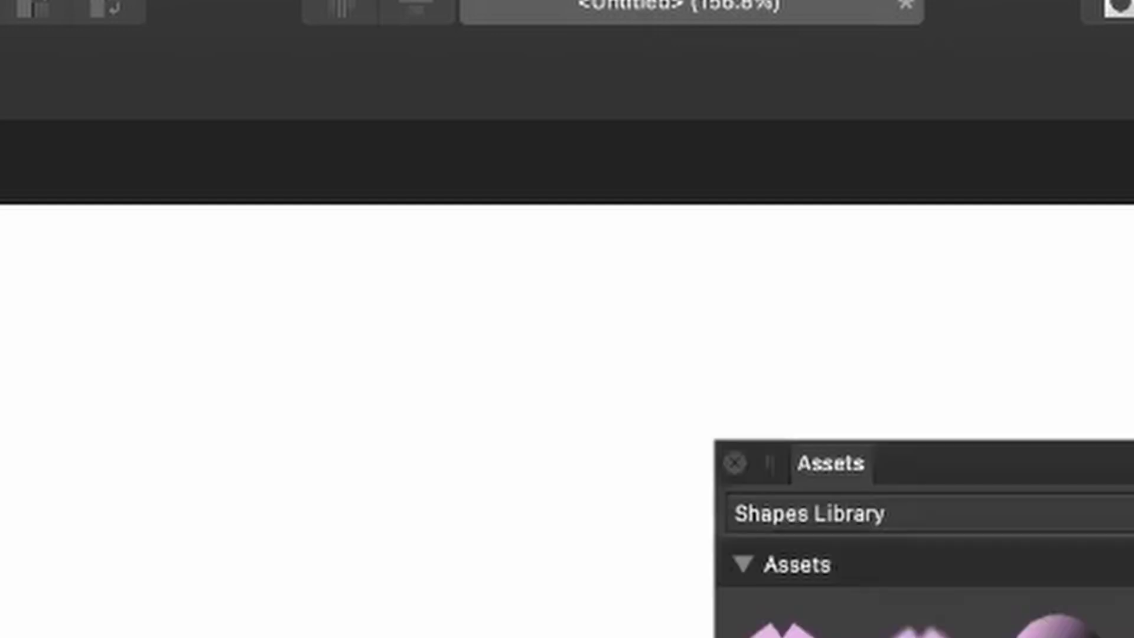
{"action": "left_click_drag", "start_coordinate": [830, 463], "coordinate": [530, 56]}
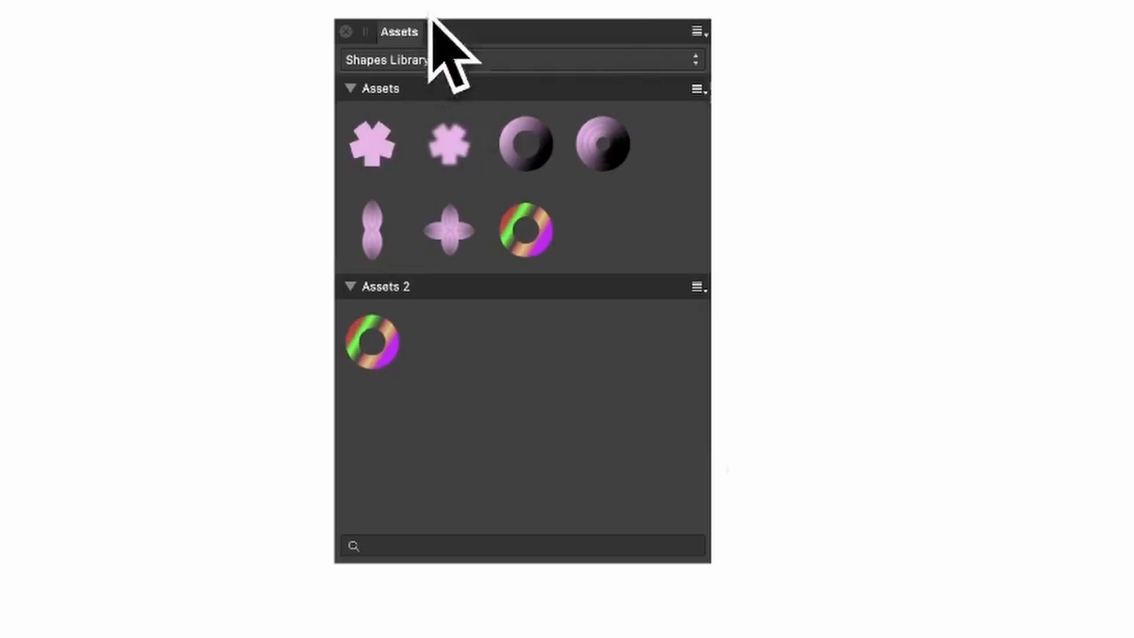
Delete the whole Shapes Library category from the Assets panel menu, confirming with Yes.
{"action": "left_click", "coordinate": [696, 31]}
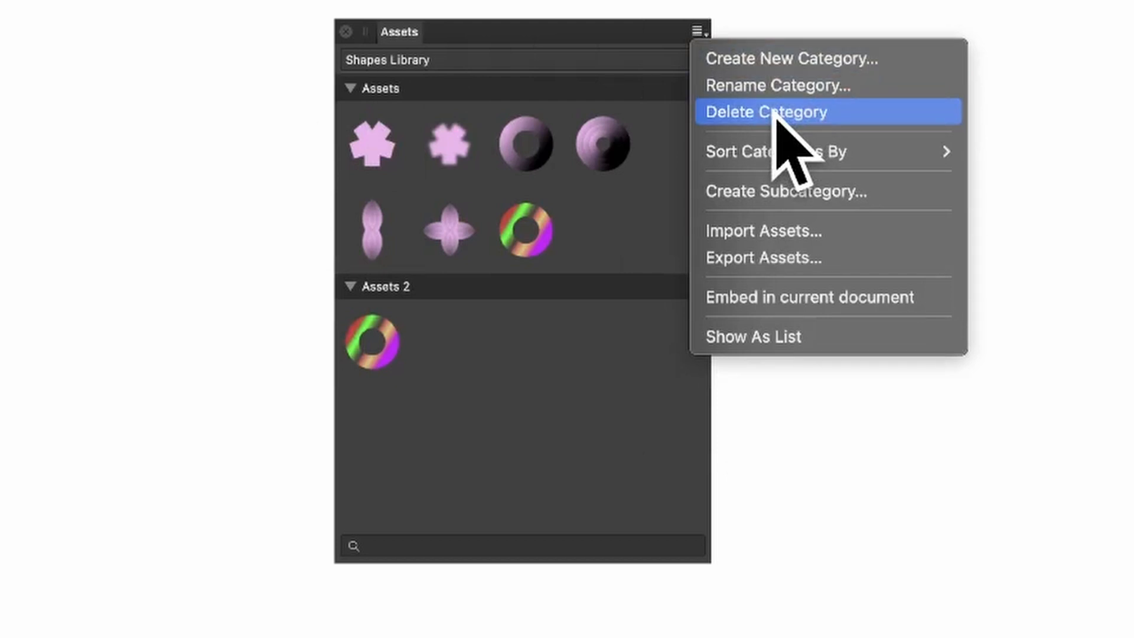
{"action": "left_click", "coordinate": [766, 112]}
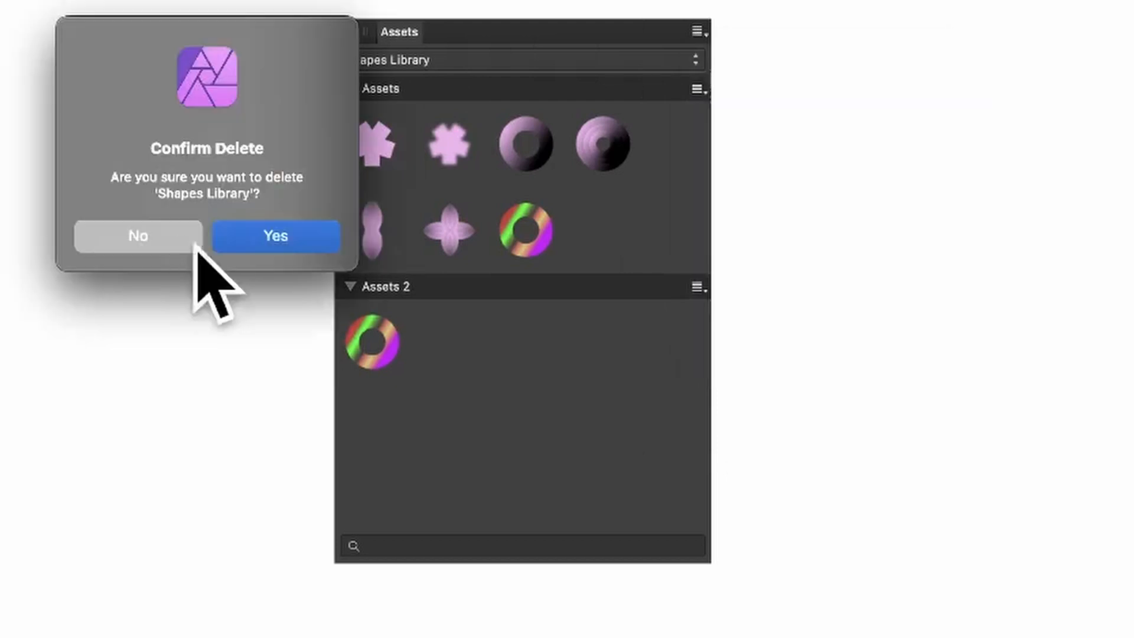
{"action": "left_click", "coordinate": [276, 235]}
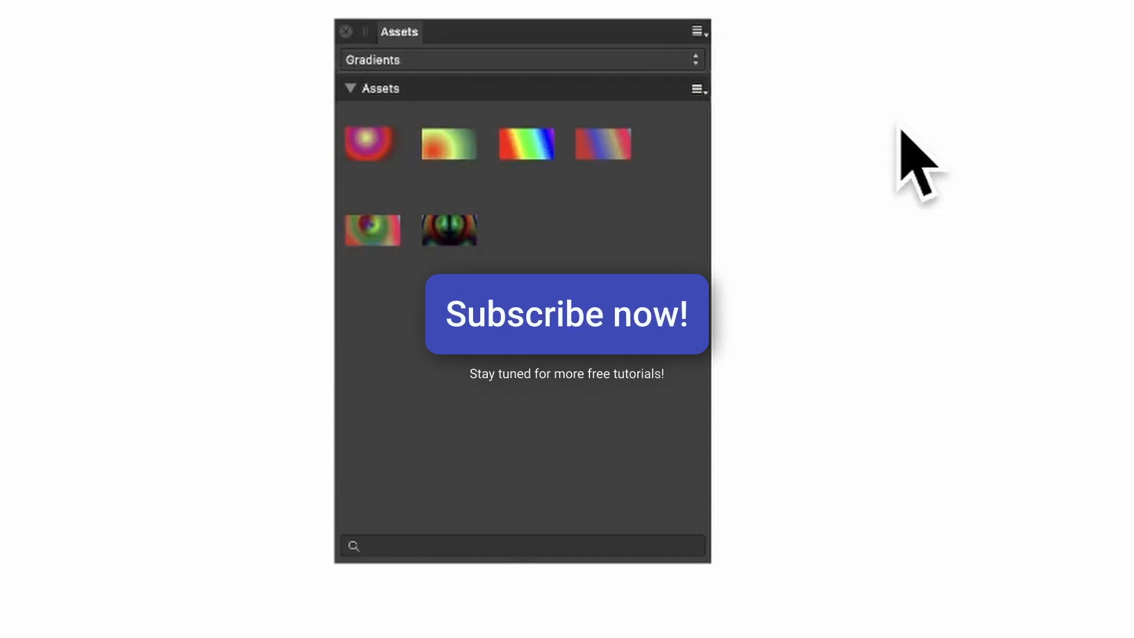